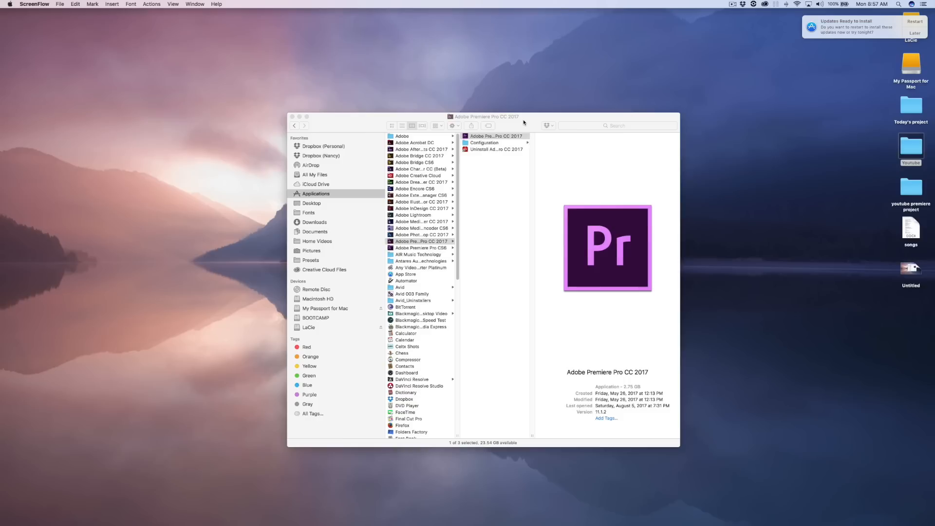
pyautogui.moveTo(526, 122)
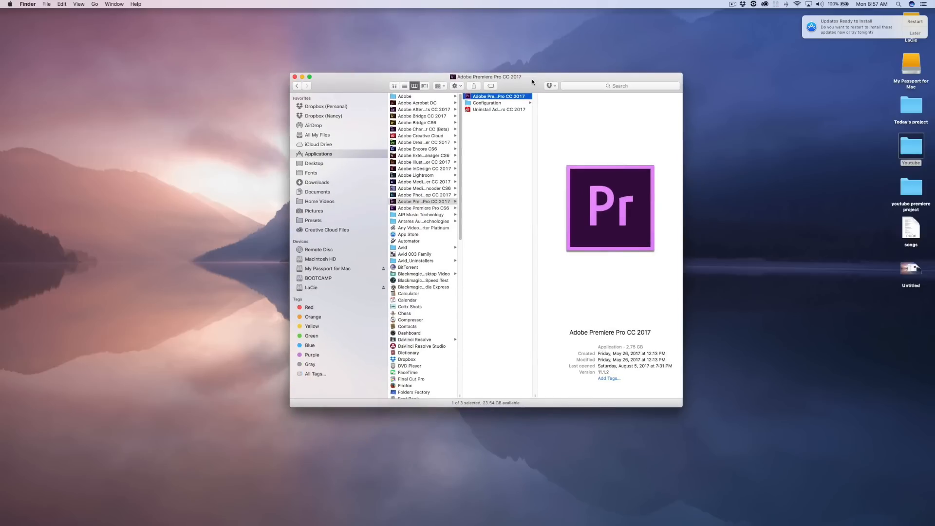
pyautogui.moveTo(349, 157)
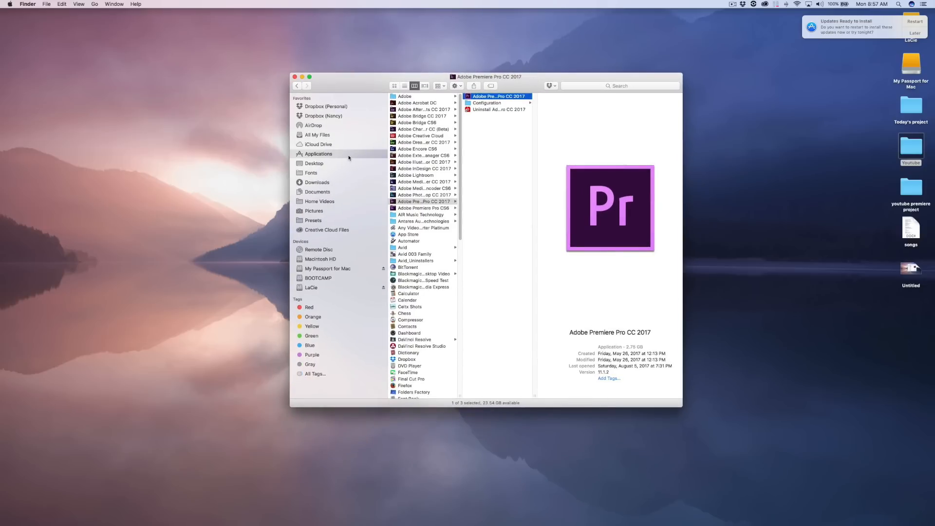
# Launch Adobe Premiere Pro CC 2017 from its folder in the Finder Applications list
pyautogui.click(317, 154)
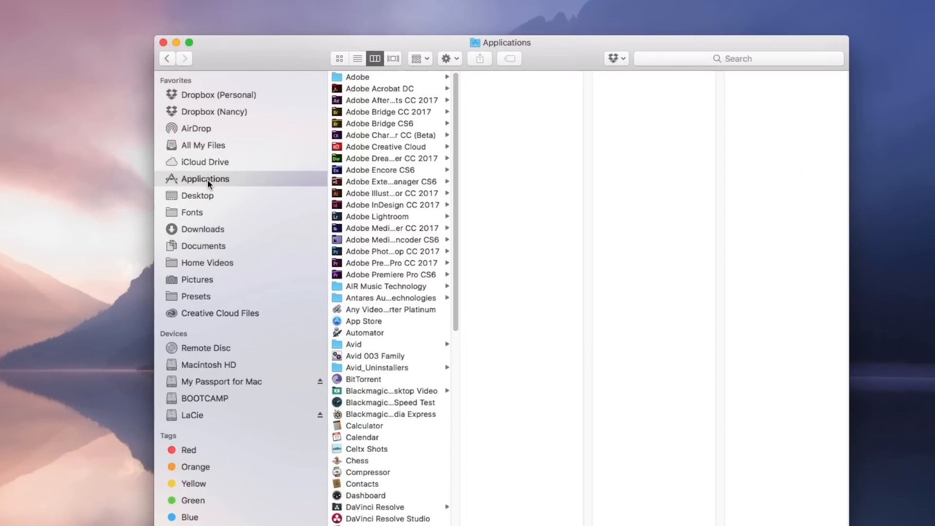
pyautogui.moveTo(340, 265)
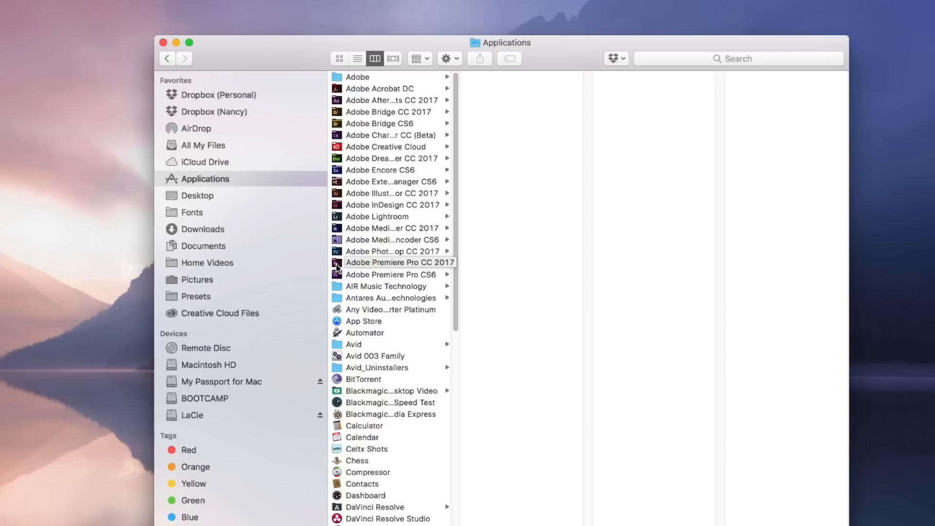
pyautogui.click(399, 262)
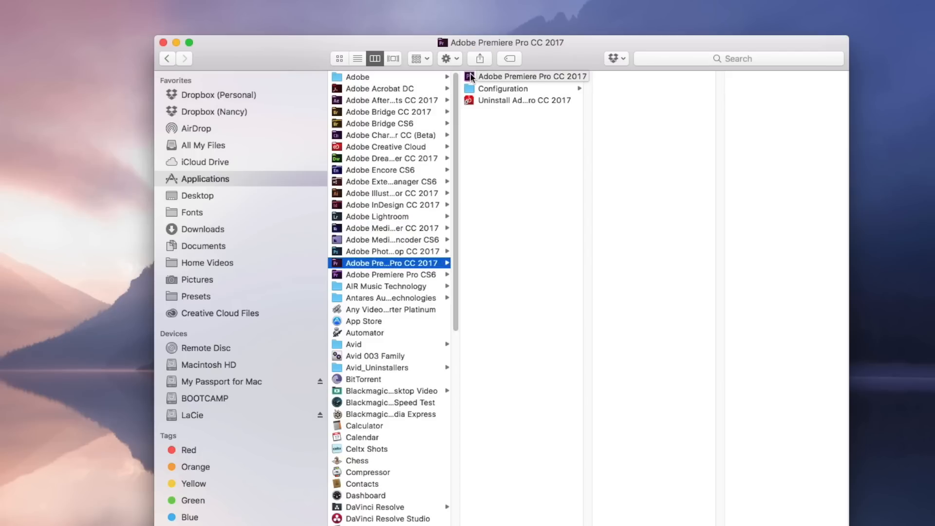
pyautogui.doubleClick(531, 76)
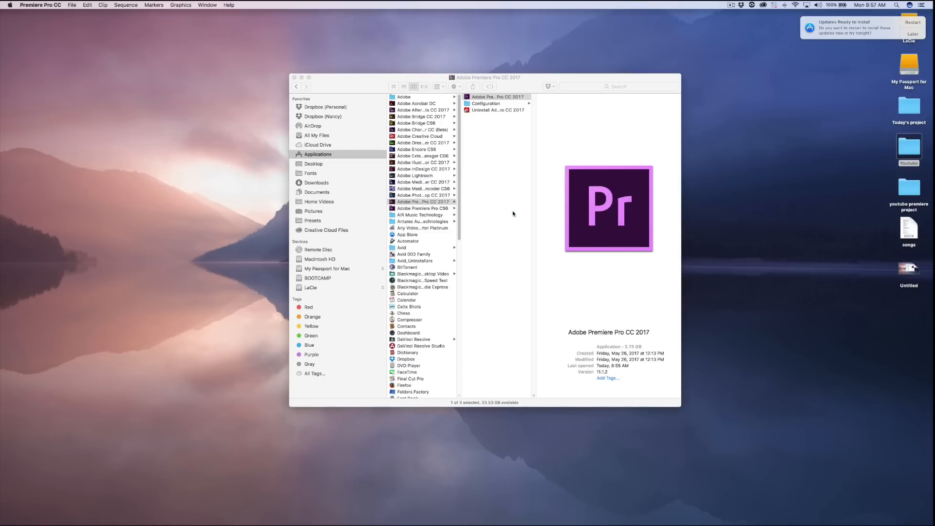
# Start a new project and name it 'Sample'
pyautogui.doubleClick(608, 208)
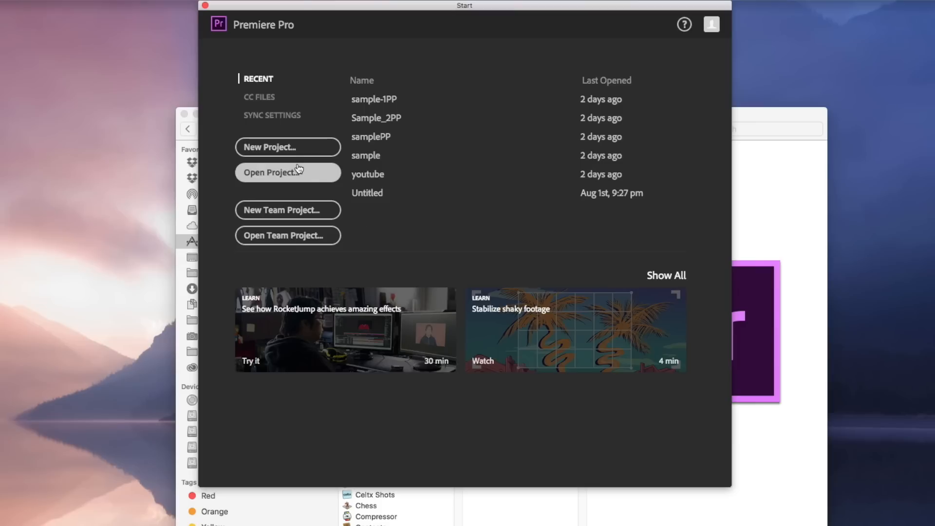
pyautogui.moveTo(288, 147)
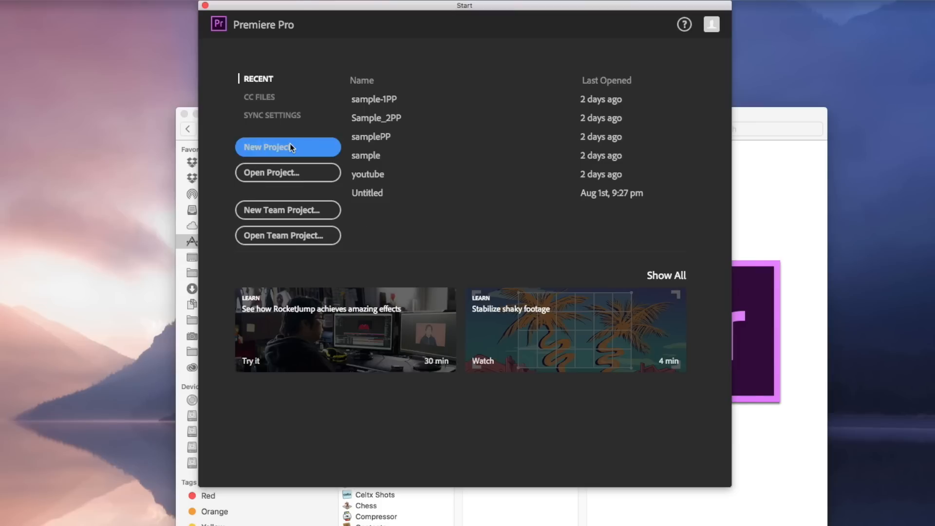
pyautogui.click(288, 147)
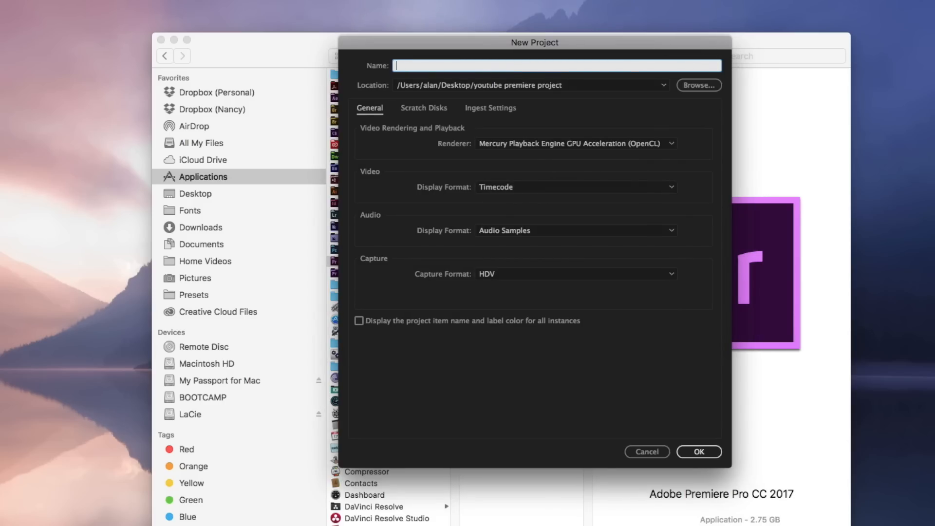
pyautogui.write('S')
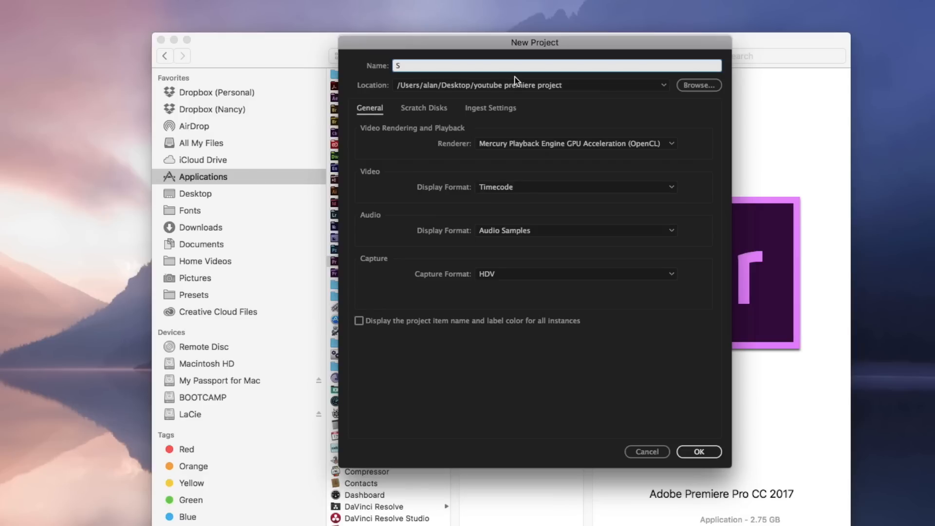
pyautogui.write('ampl')
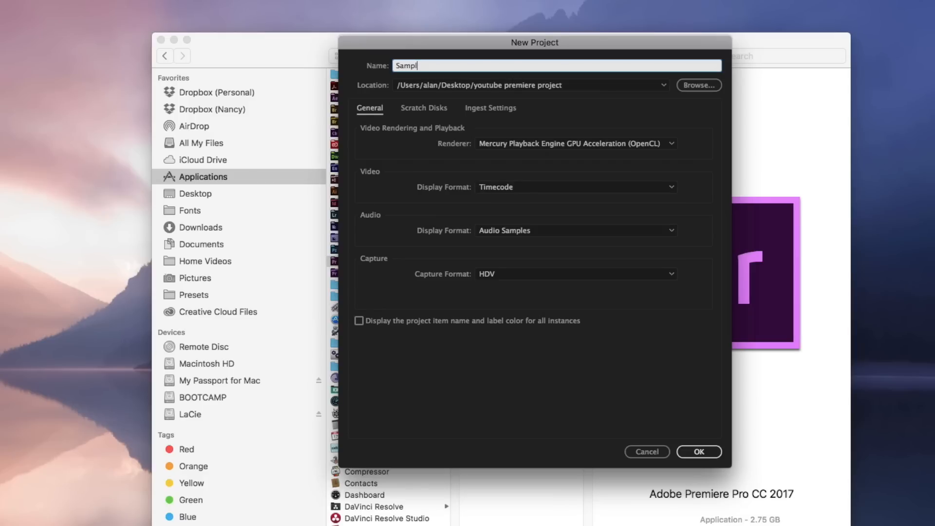
# Set the project's save location to the Desktop and create it
pyautogui.click(698, 86)
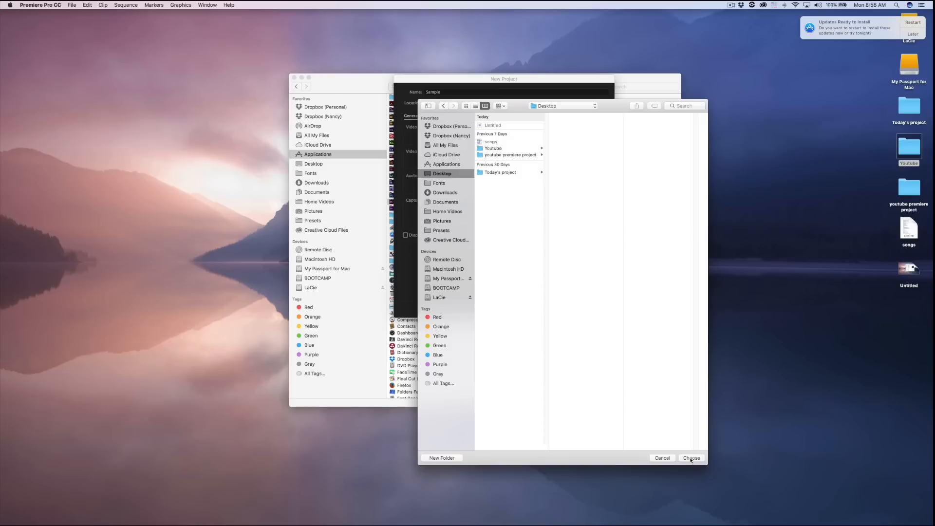
pyautogui.click(692, 458)
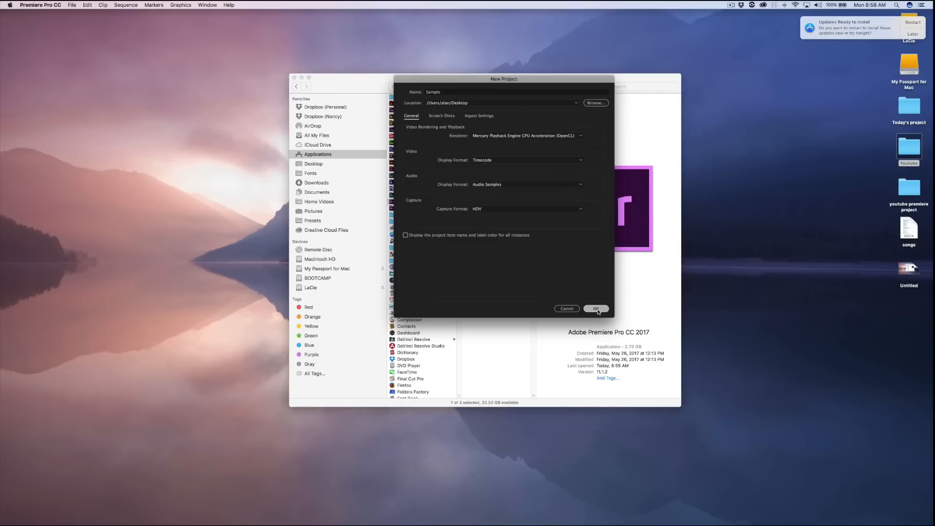
pyautogui.click(597, 309)
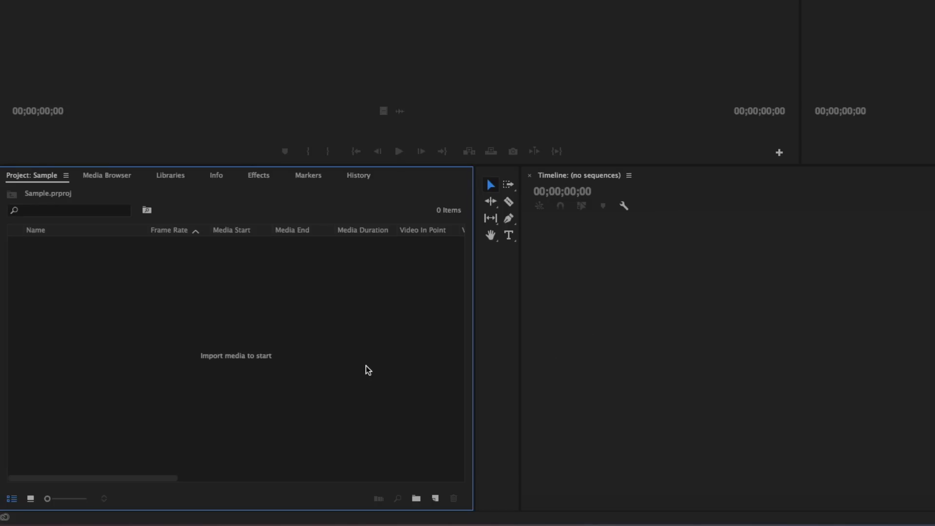
pyautogui.moveTo(369, 367)
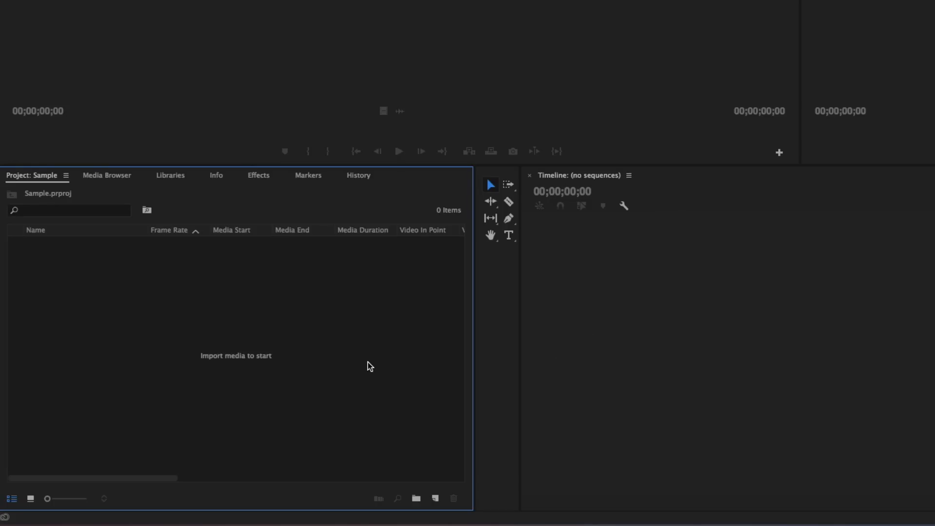
pyautogui.moveTo(376, 361)
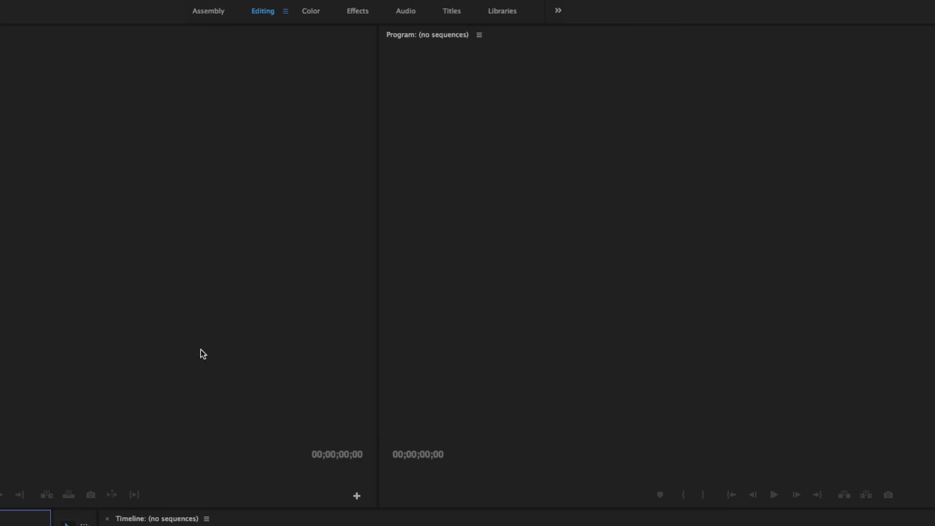
pyautogui.moveTo(549, 275)
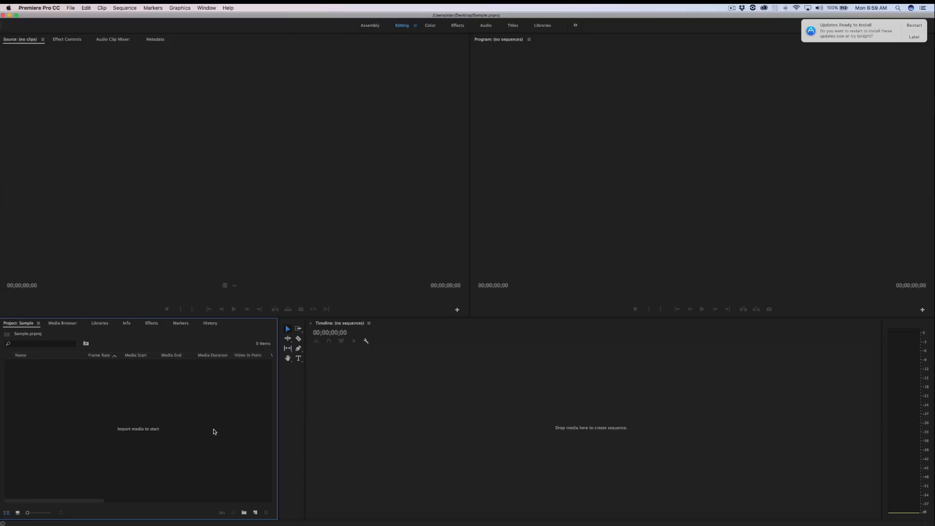
pyautogui.moveTo(221, 424)
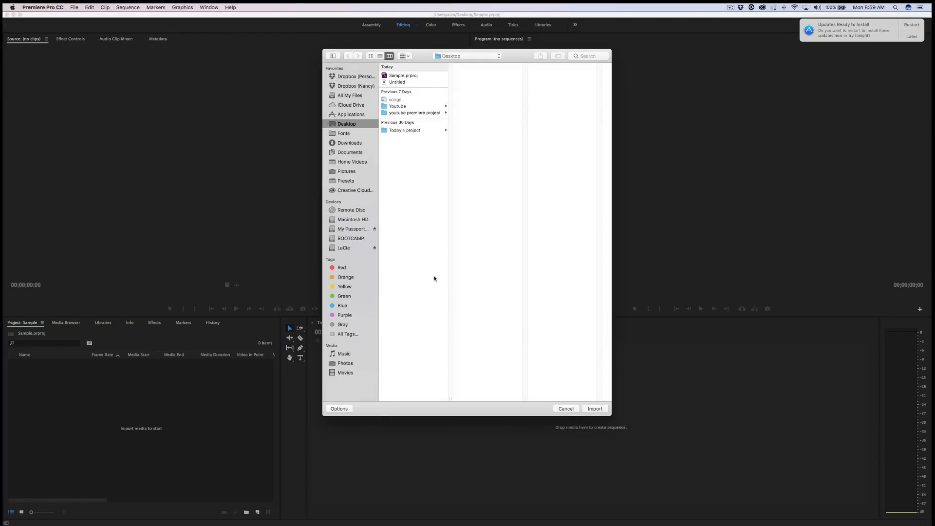
# Browse into the Youtube folder on the Desktop and look over its clips
pyautogui.click(398, 105)
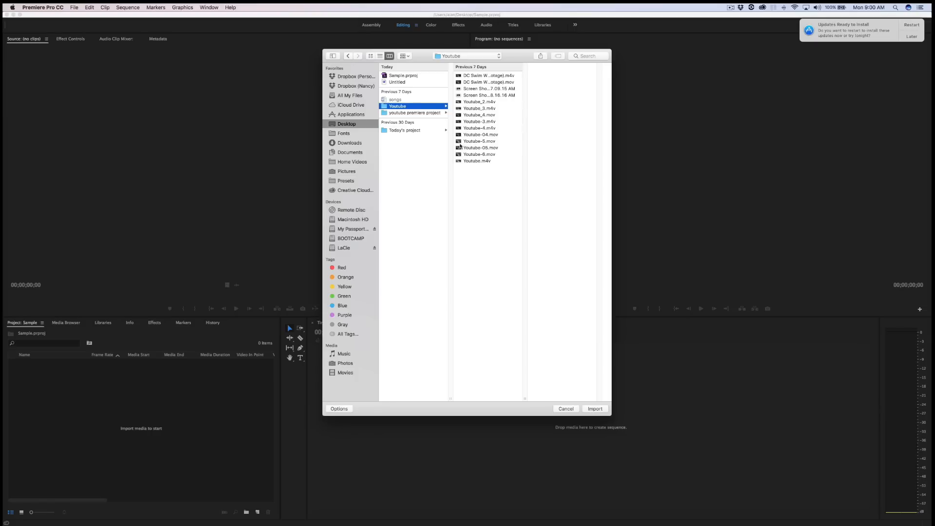
pyautogui.click(479, 147)
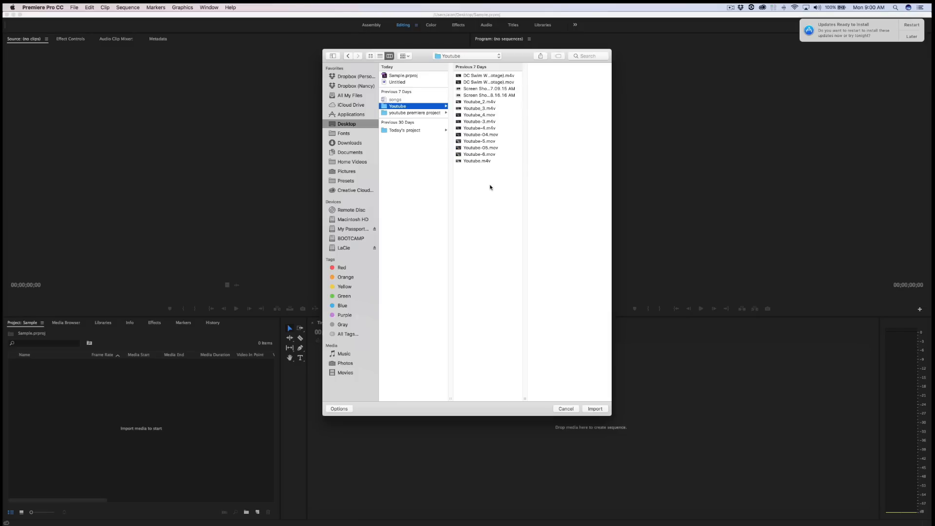
pyautogui.moveTo(485, 78)
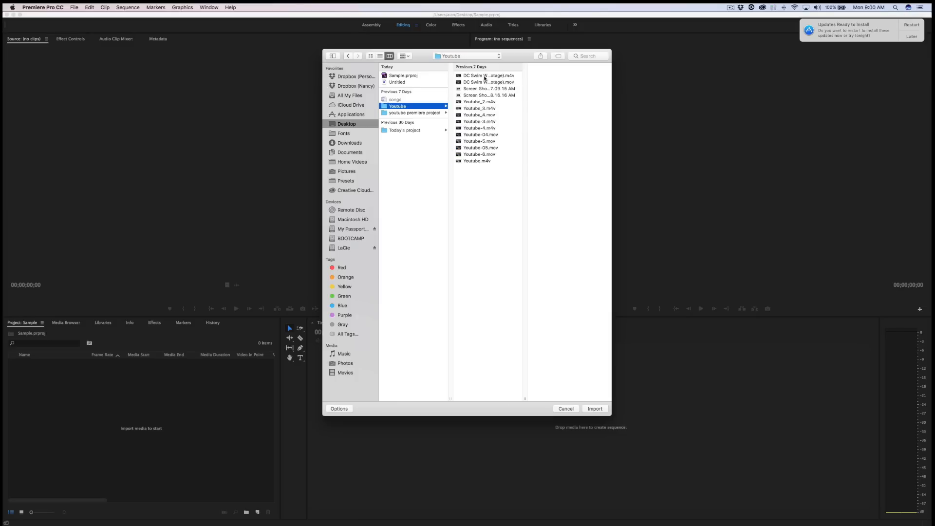
pyautogui.click(489, 75)
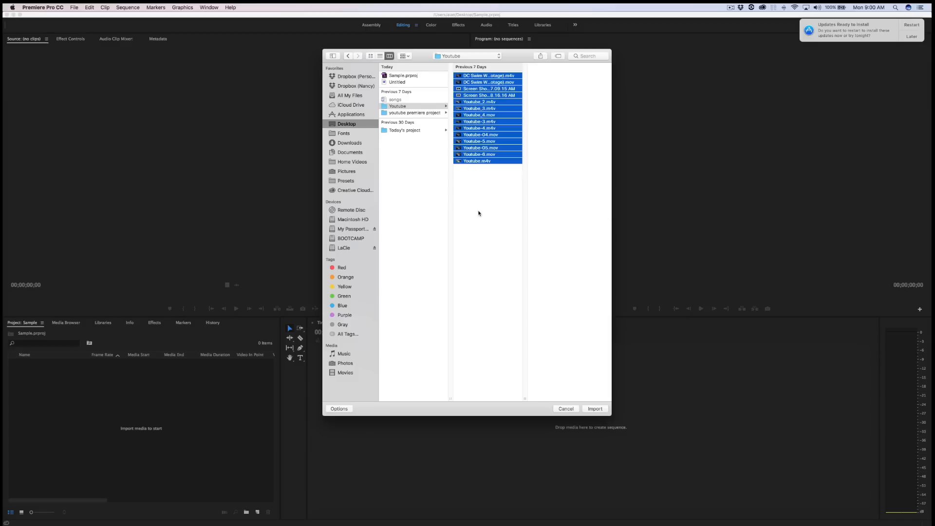
pyautogui.click(398, 106)
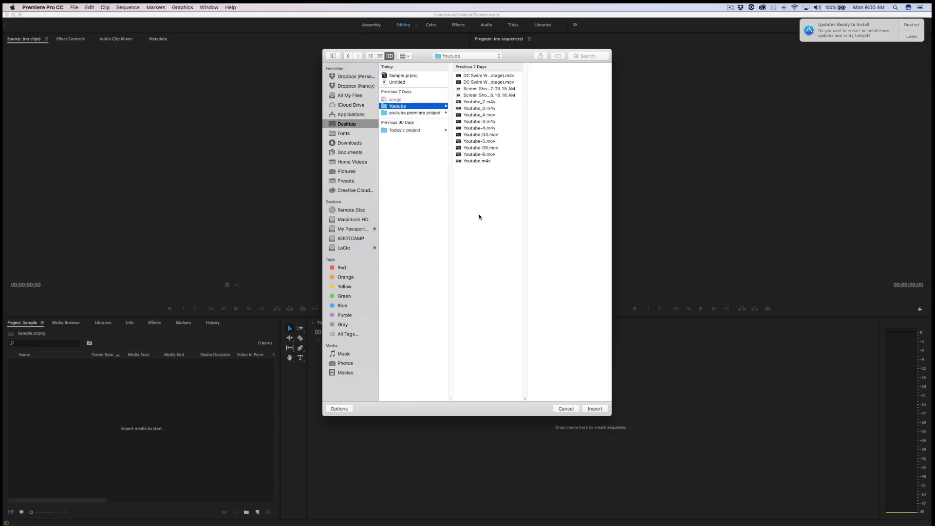
# Select the whole Youtube folder and import it into the Sample project
pyautogui.press('cmd+a')
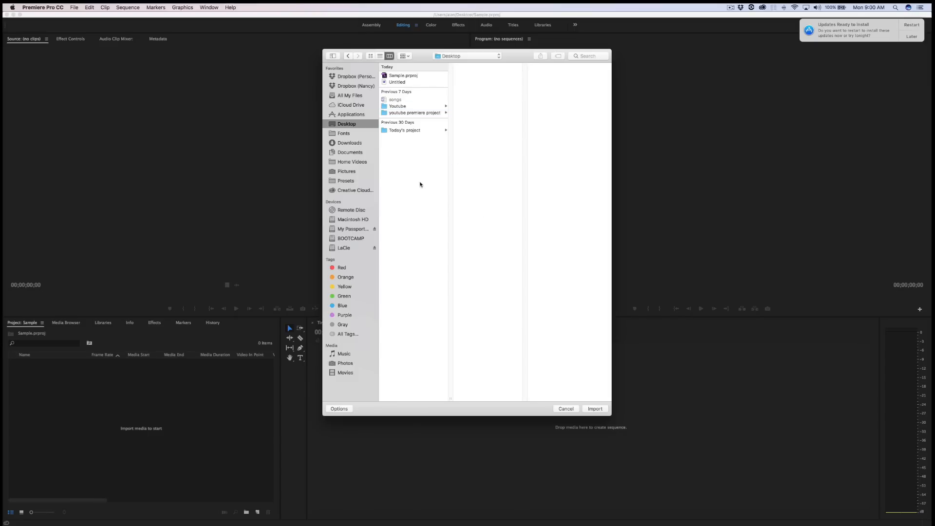
pyautogui.click(397, 105)
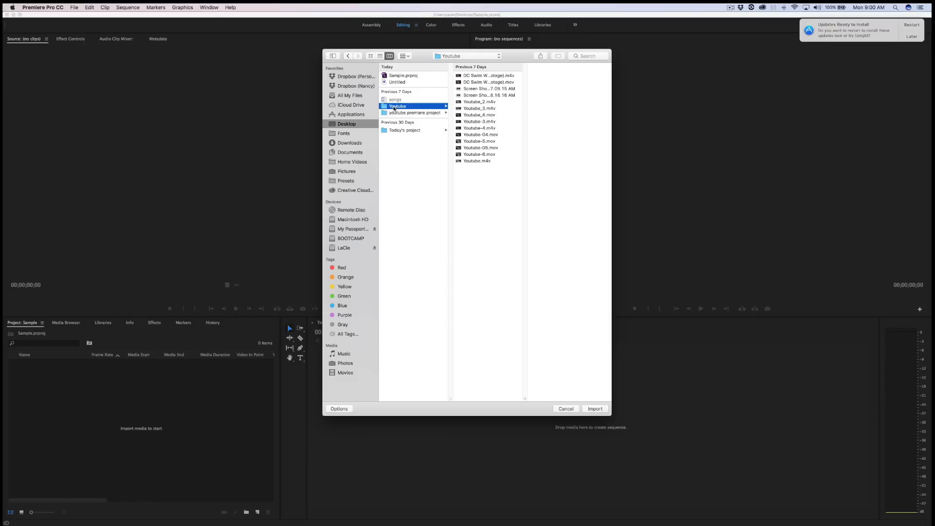
pyautogui.moveTo(587, 408)
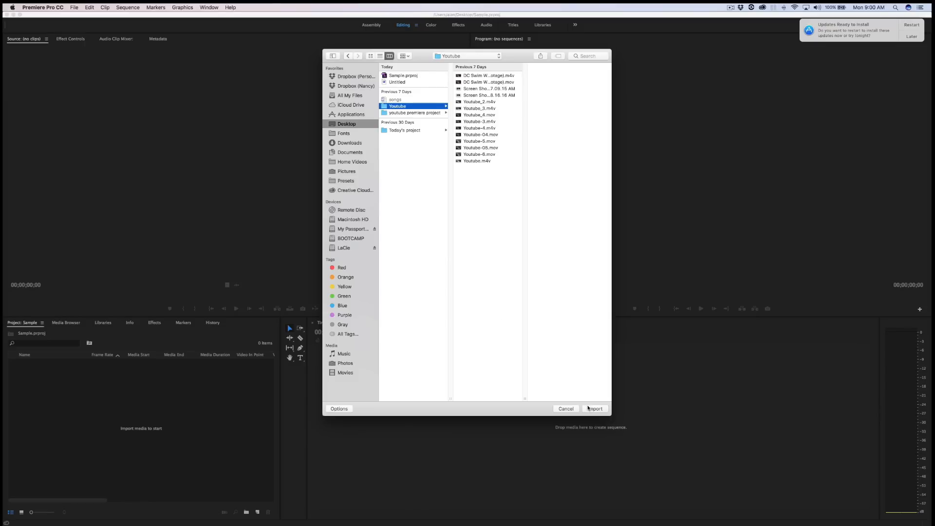
pyautogui.click(594, 408)
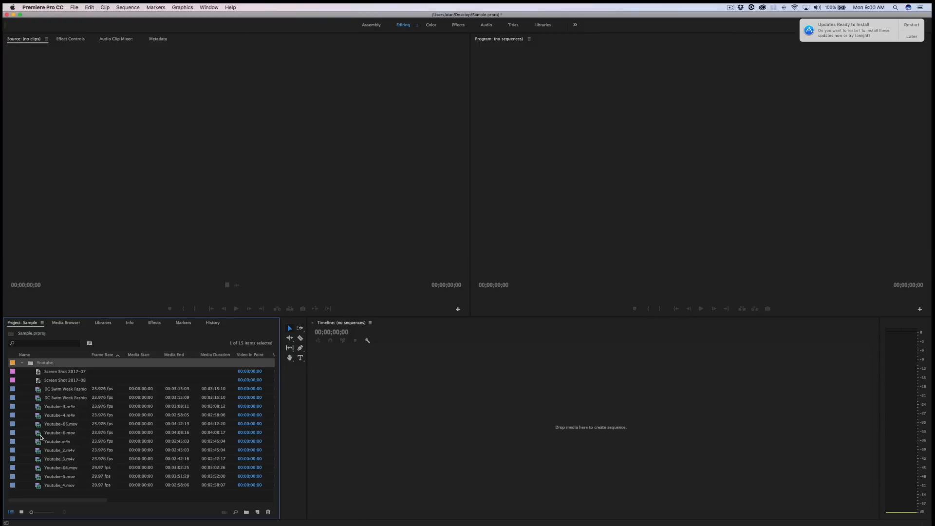
# Preview Youtube_3.m4v in the Source Monitor and set the in point at about 2:10
pyautogui.doubleClick(60, 459)
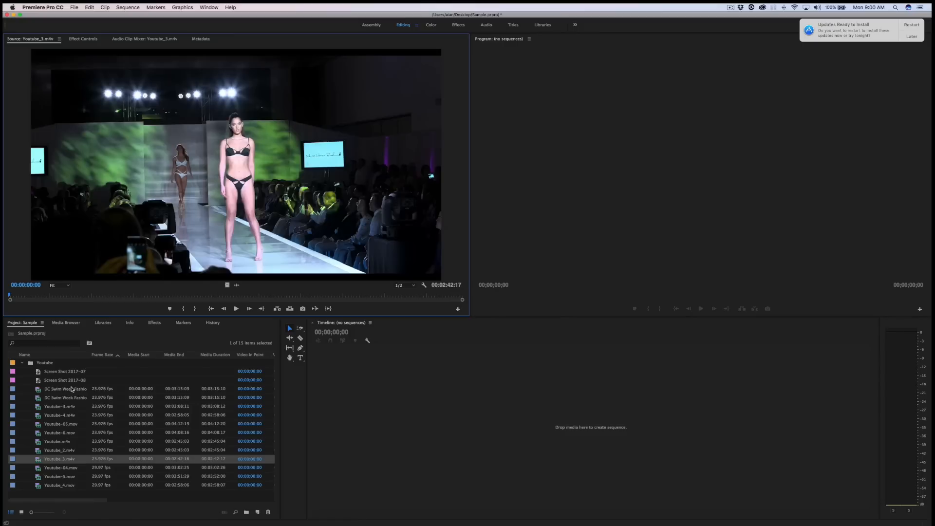
pyautogui.moveTo(142, 232)
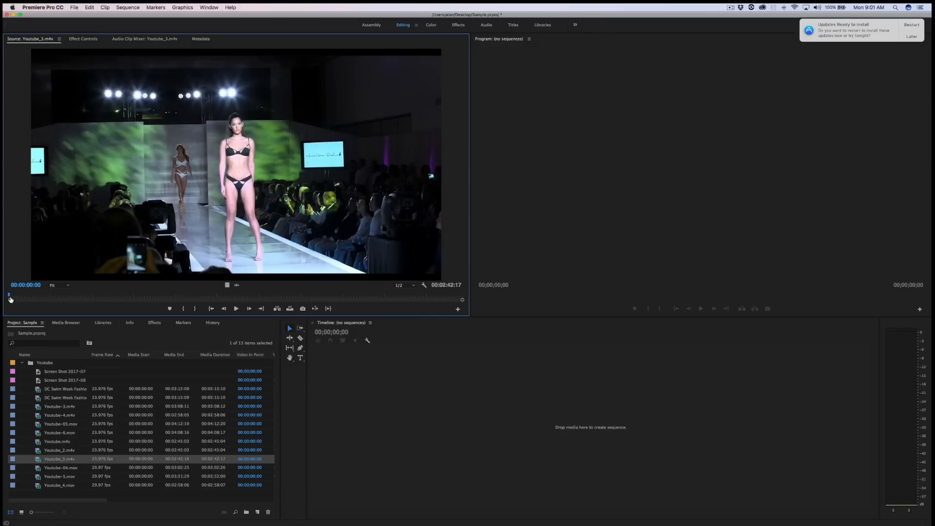
pyautogui.moveTo(9, 298); pyautogui.dragTo(163, 299)
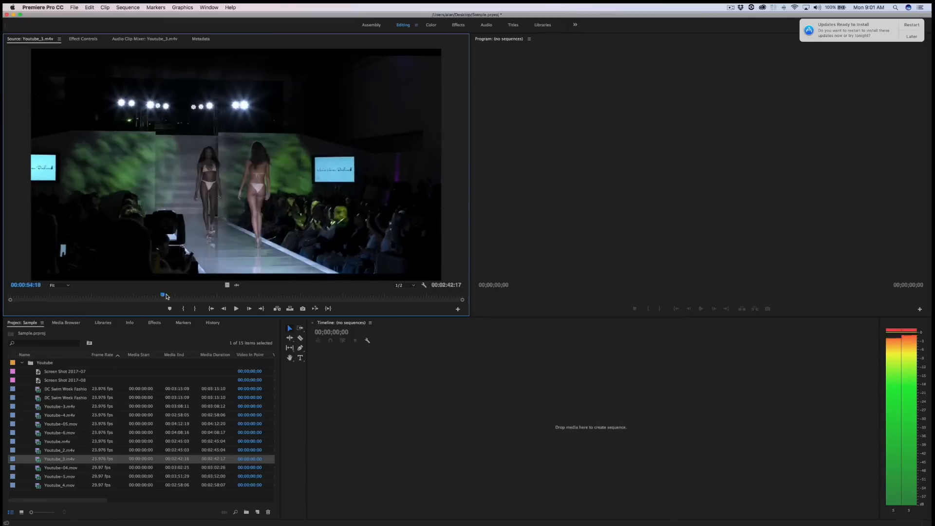
pyautogui.moveTo(162, 295); pyautogui.dragTo(314, 294)
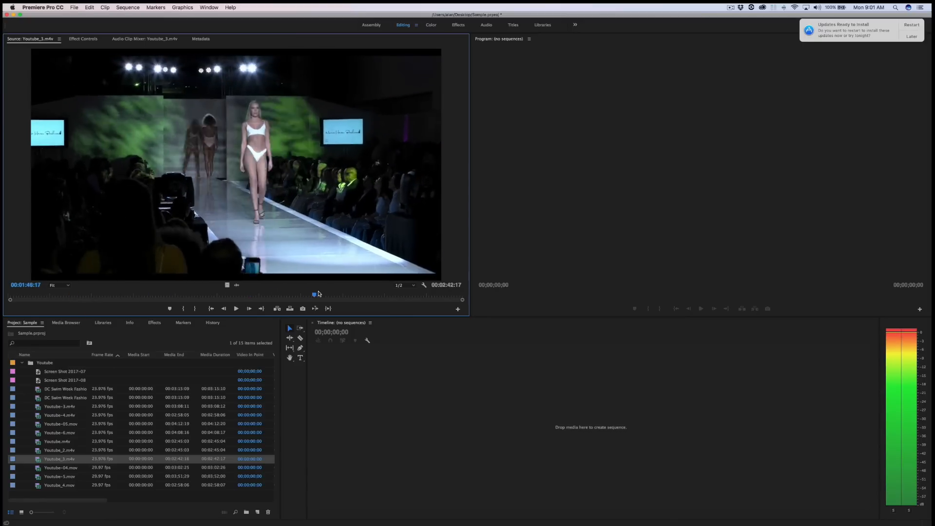
pyautogui.moveTo(315, 294); pyautogui.dragTo(364, 295)
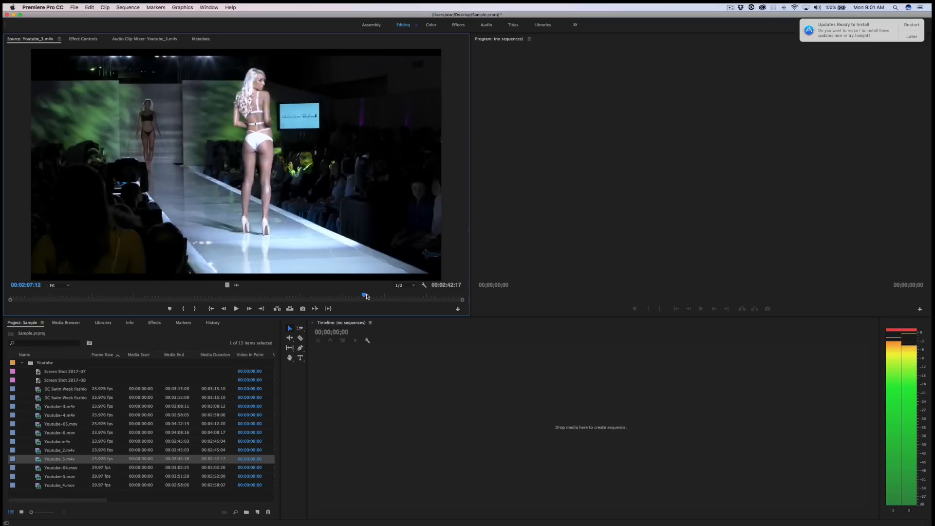
pyautogui.moveTo(363, 296); pyautogui.dragTo(360, 296)
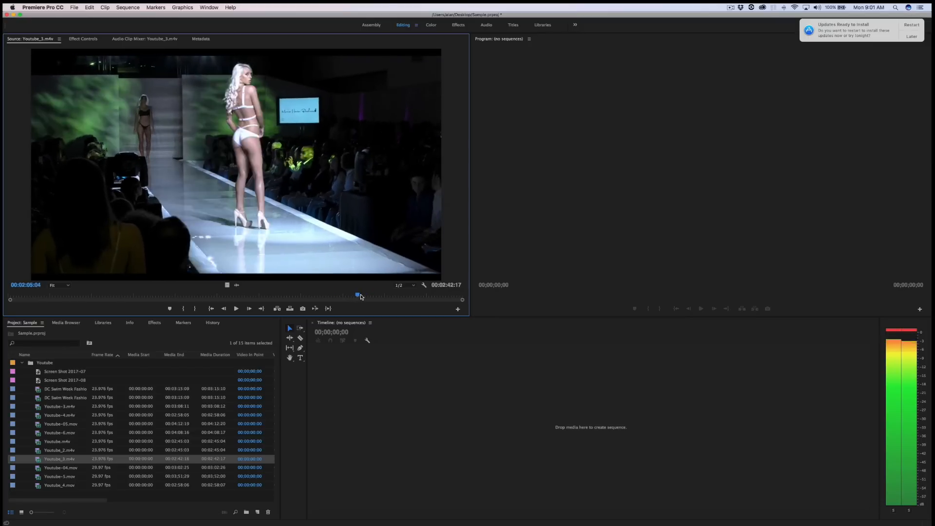
pyautogui.moveTo(357, 294); pyautogui.dragTo(372, 294)
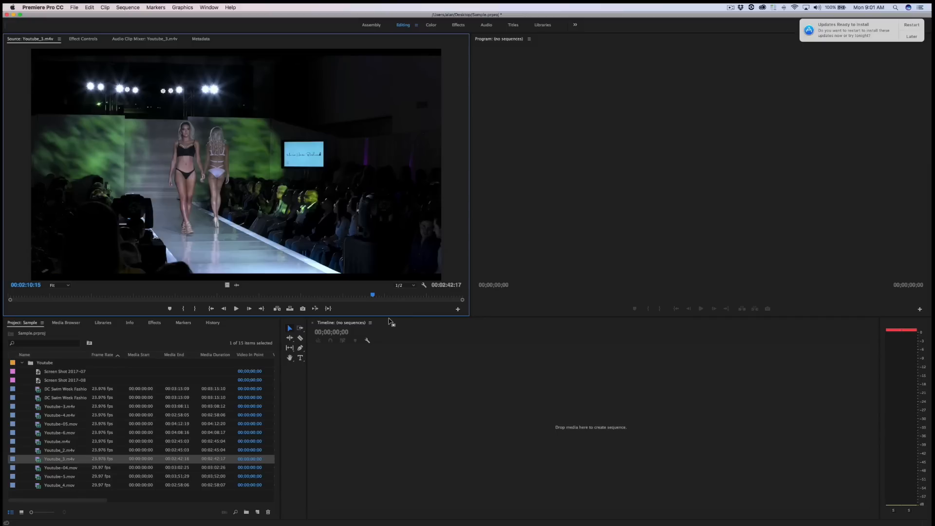
pyautogui.moveTo(380, 307)
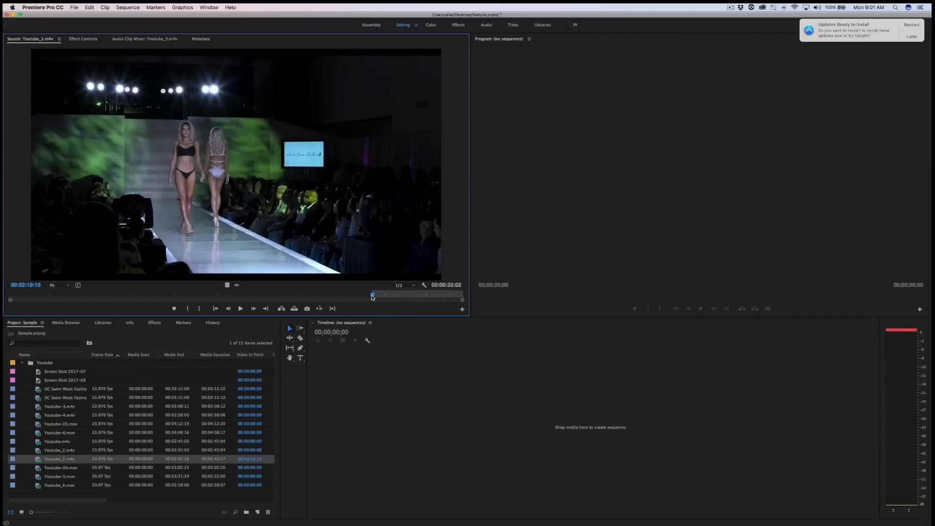
# Scrub ahead and set the out point at about 2:17
pyautogui.moveTo(371, 296); pyautogui.dragTo(376, 296)
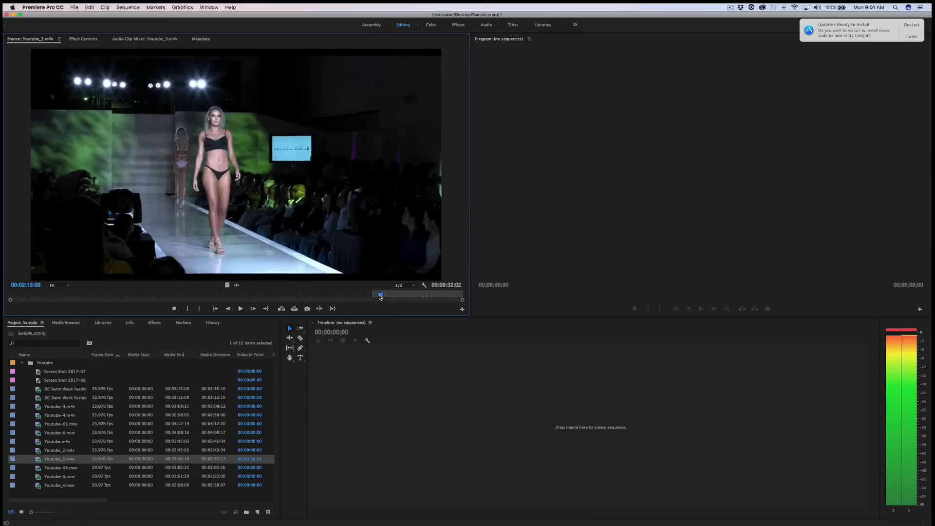
pyautogui.moveTo(379, 295); pyautogui.dragTo(385, 295)
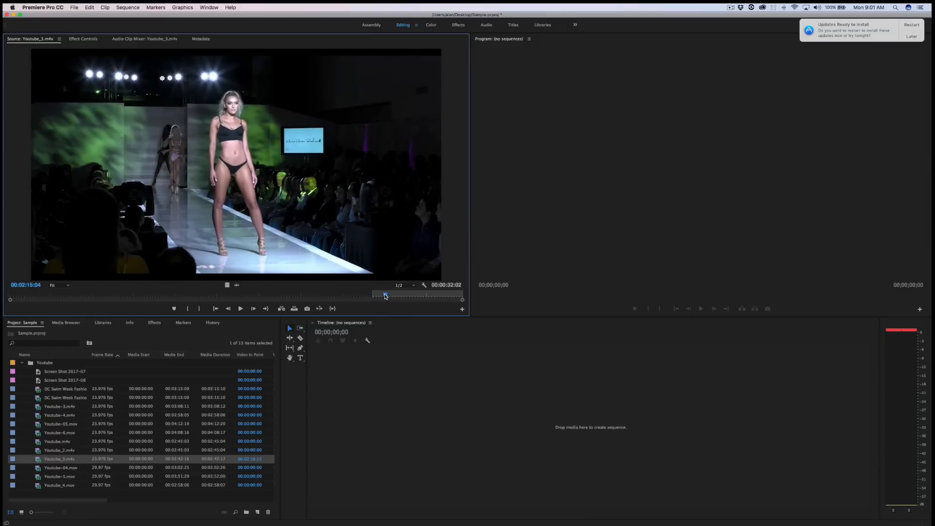
pyautogui.moveTo(385, 296); pyautogui.dragTo(392, 295)
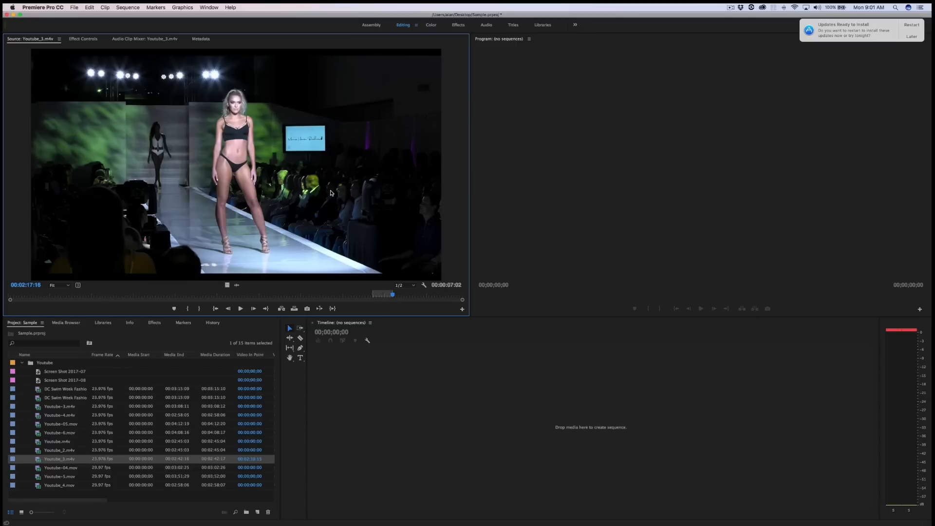
pyautogui.moveTo(293, 193)
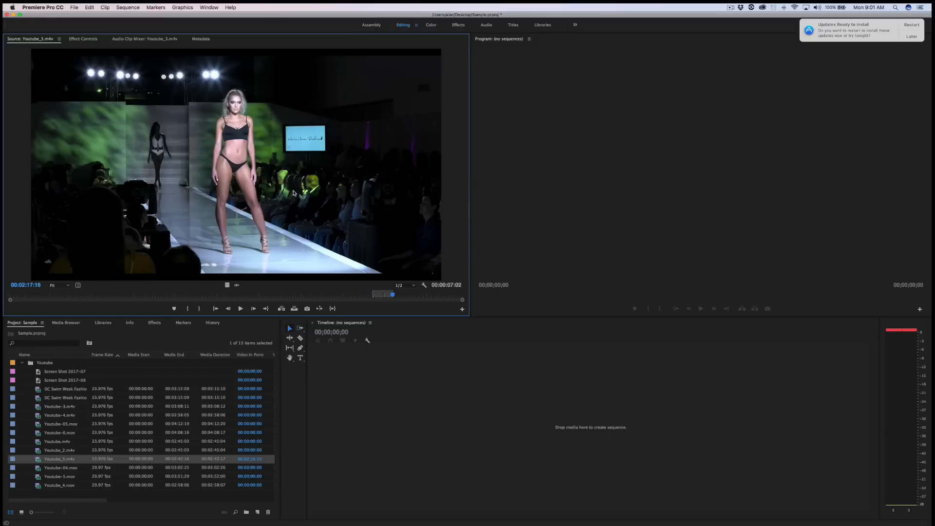
pyautogui.moveTo(464, 452)
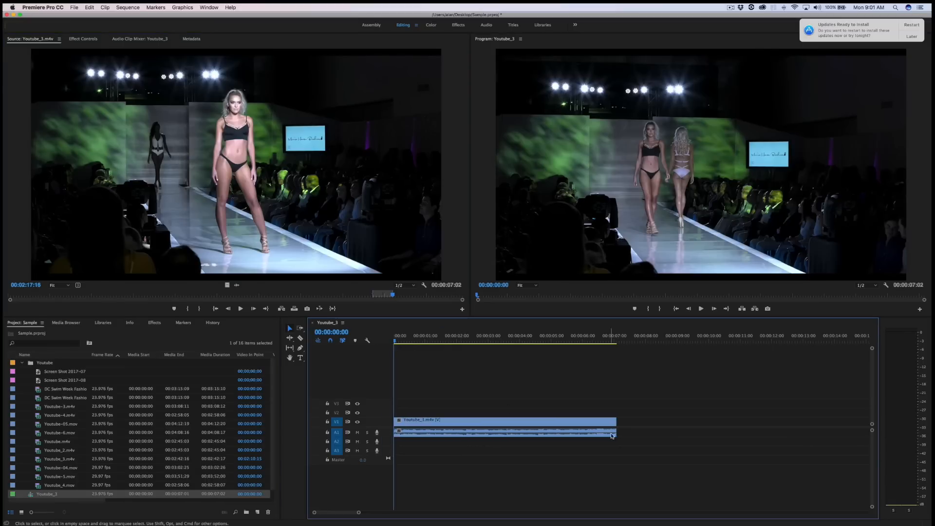
# Trim the Youtube_3 timeline clip's end to about six seconds and play it back from the start
pyautogui.moveTo(615, 422); pyautogui.dragTo(528, 422)
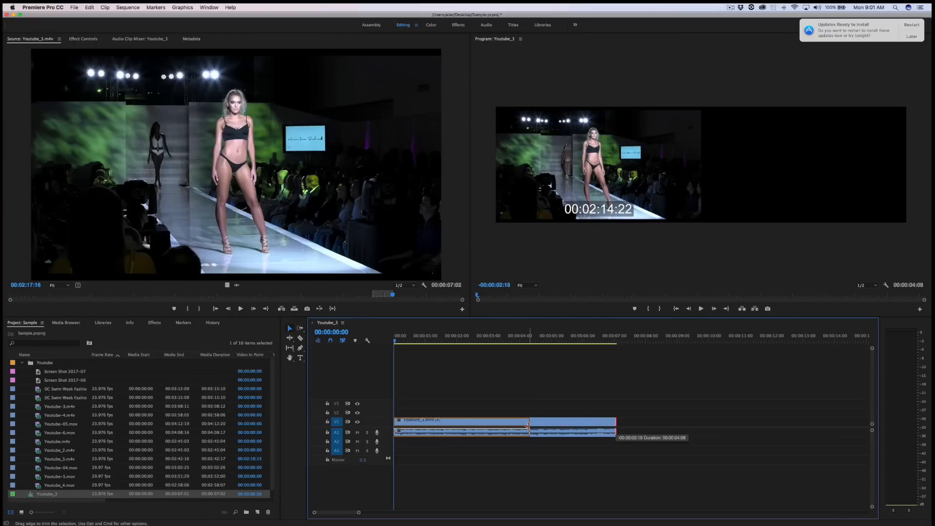
pyautogui.moveTo(528, 429); pyautogui.dragTo(567, 429)
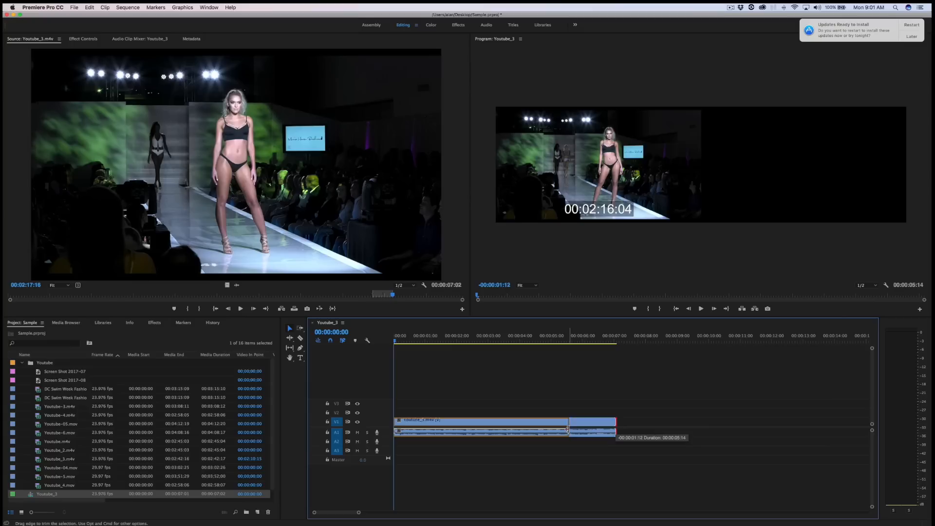
pyautogui.moveTo(567, 430); pyautogui.dragTo(591, 431)
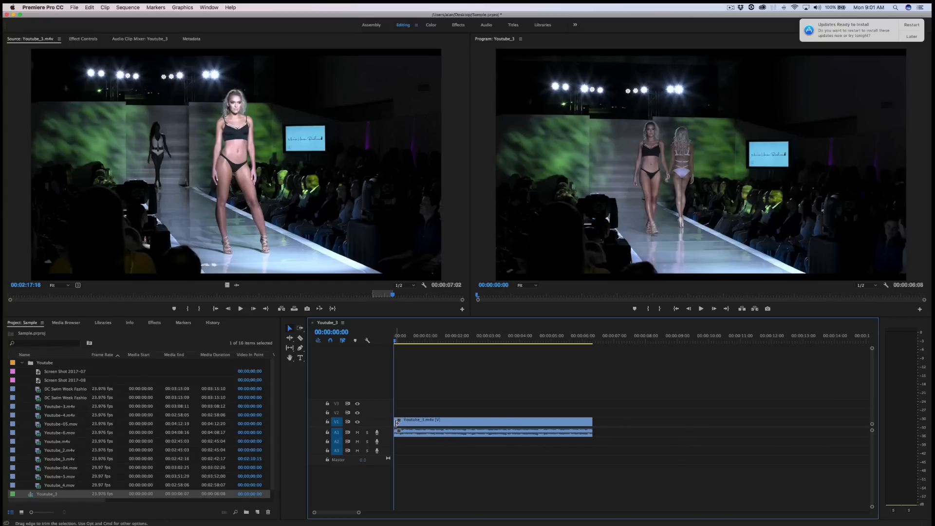
pyautogui.click(406, 341)
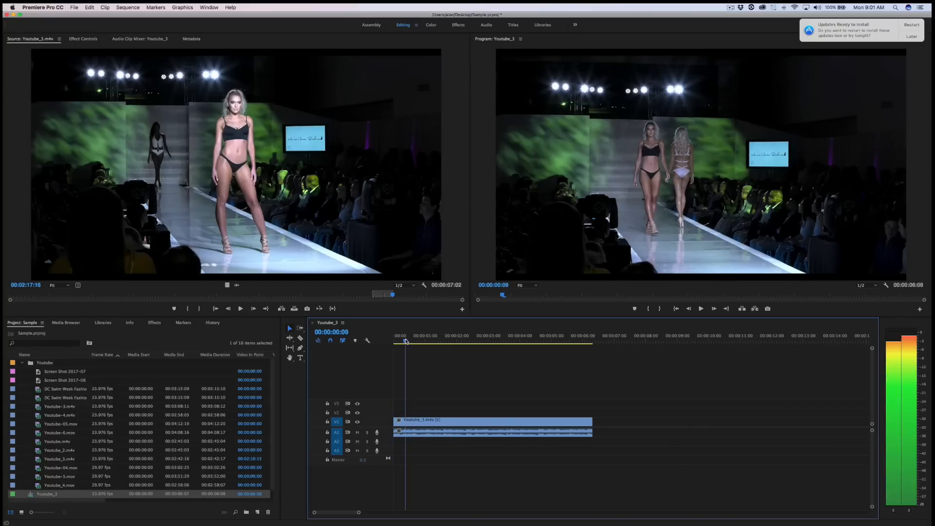